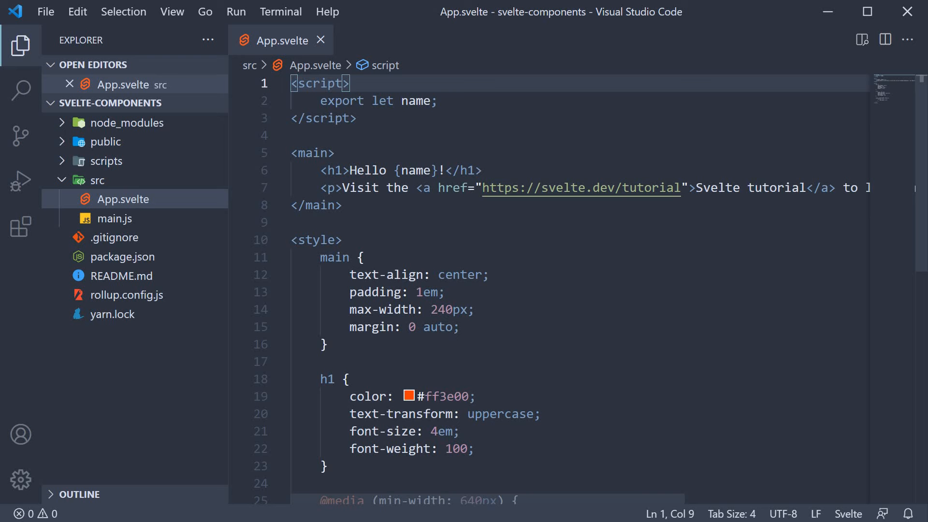
mouse_move(606, 273)
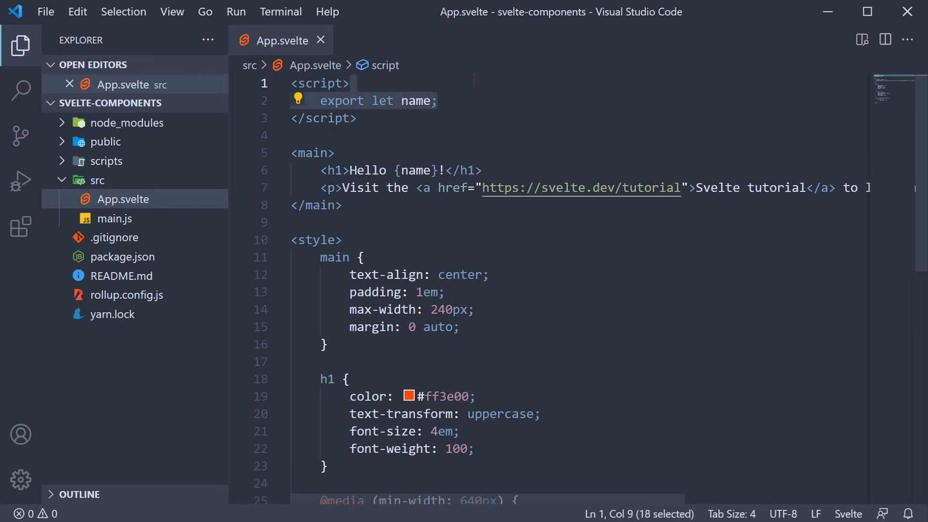
Step: Delete App.svelte's name export and h1/p markup, then add a components folder under src
key(Delete)
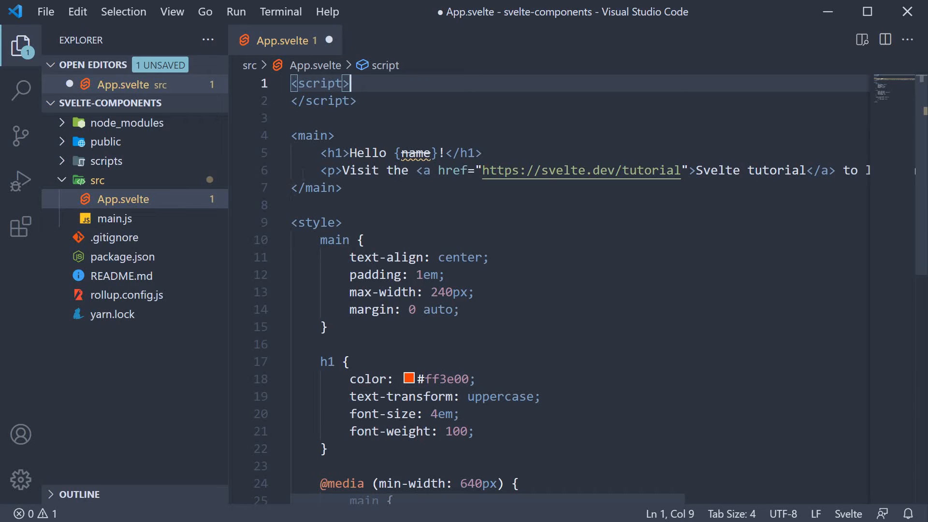
key(Delete)
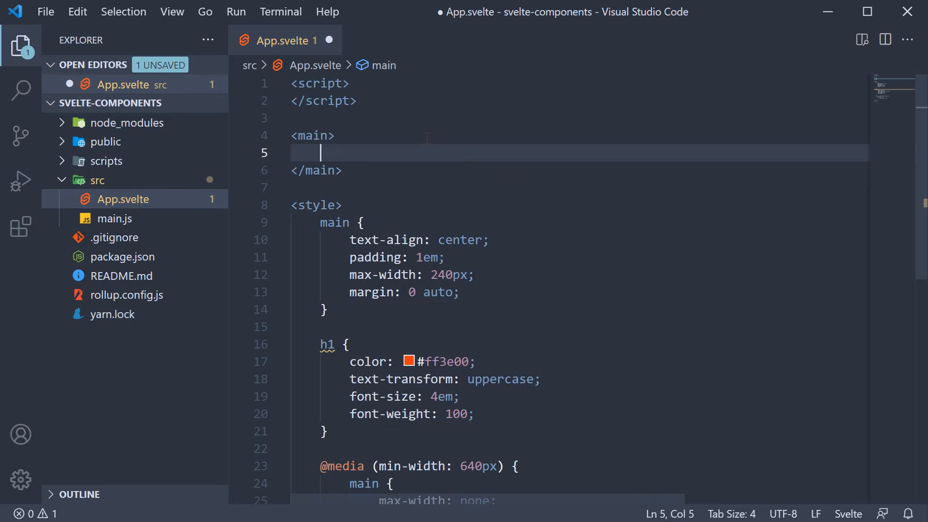
mouse_move(116, 183)
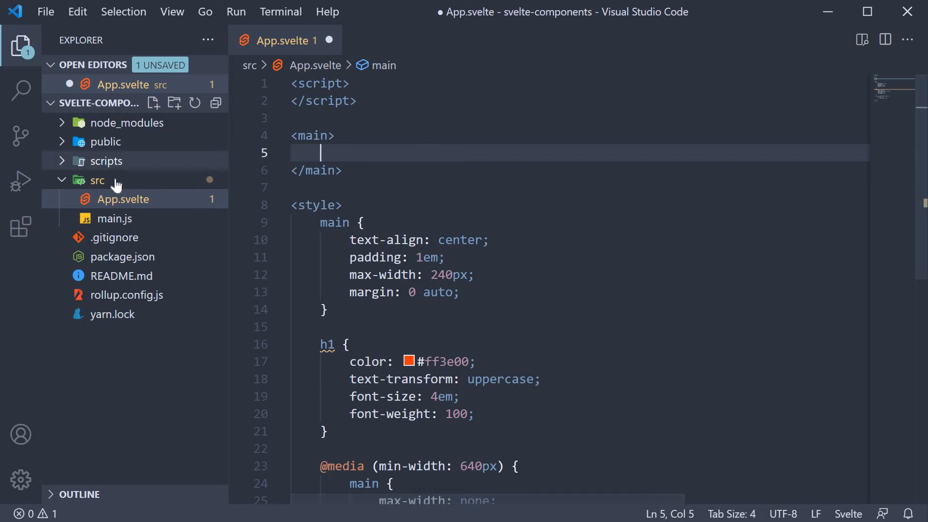
mouse_move(115, 182)
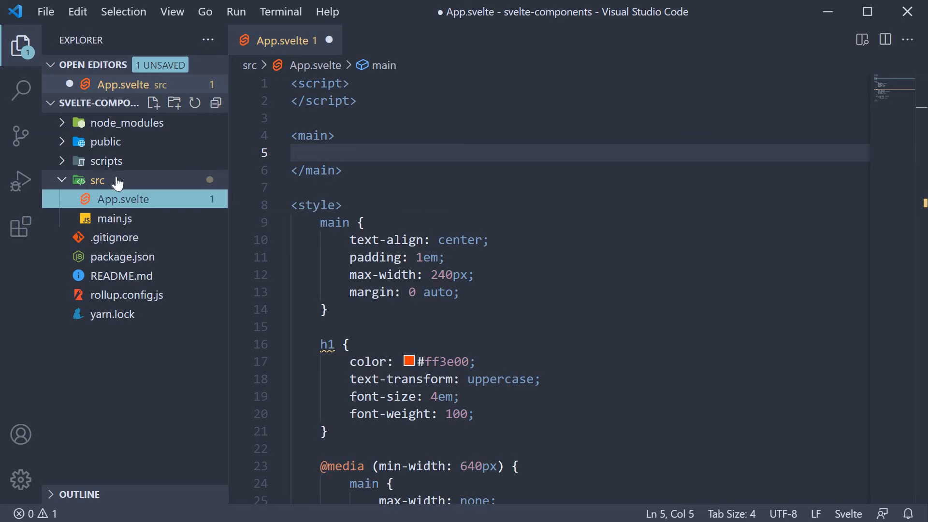
click(174, 102)
text(components)
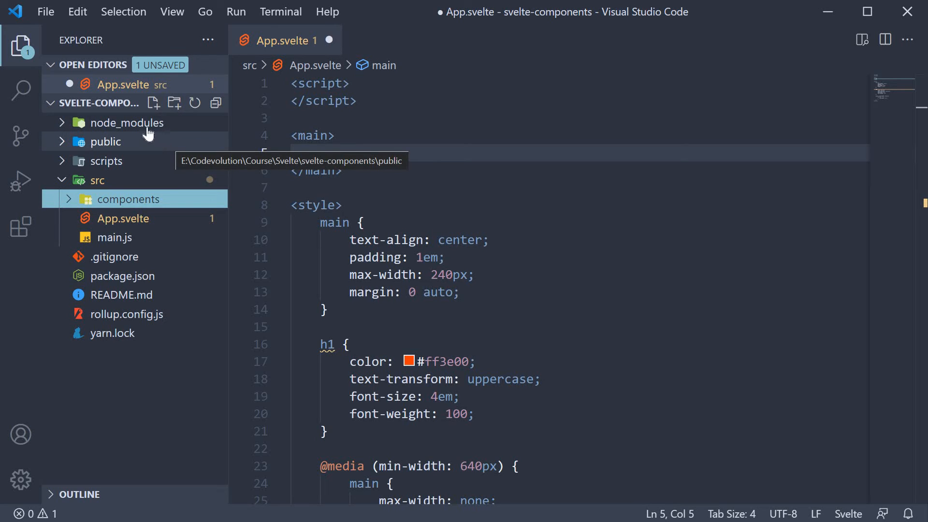
Step: Add an empty Greet.svelte file inside the new components folder
click(154, 103)
text(Greet.svelte)
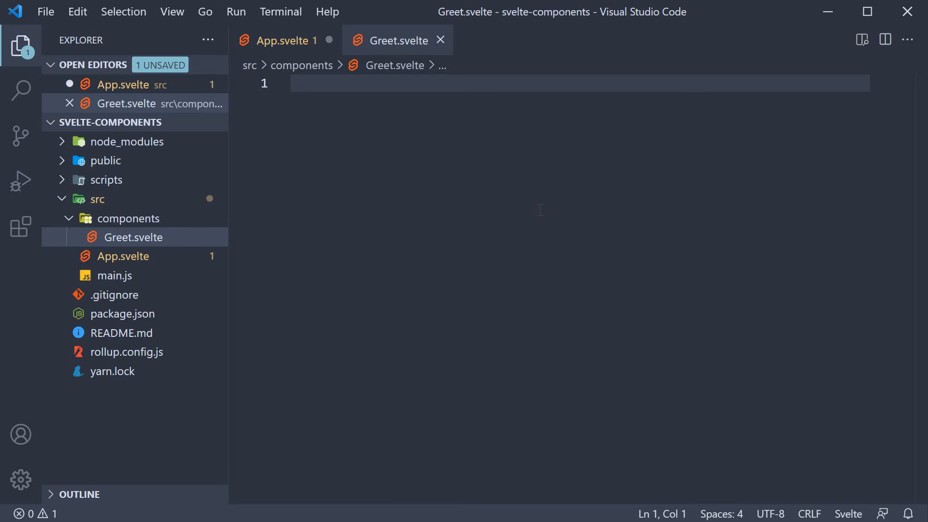
Step: Write an h2 reading 'Hello Vishwas' in Greet.svelte, save it, and switch to App.svelte
text(h2)
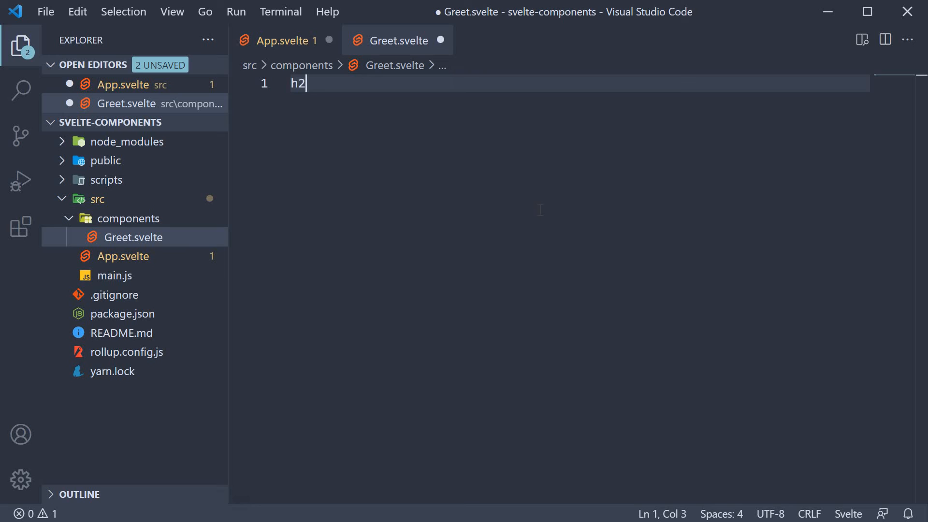
text(H</h2>)
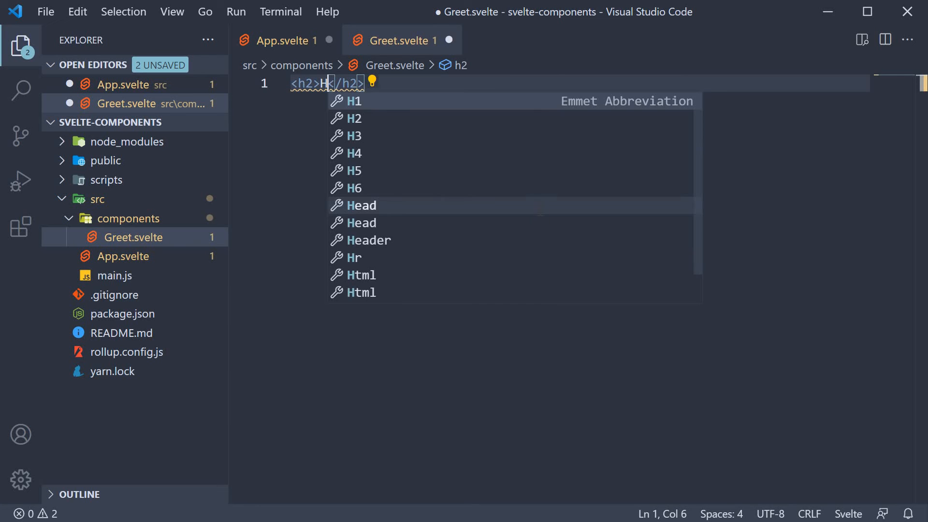
text(ello Vishwas)
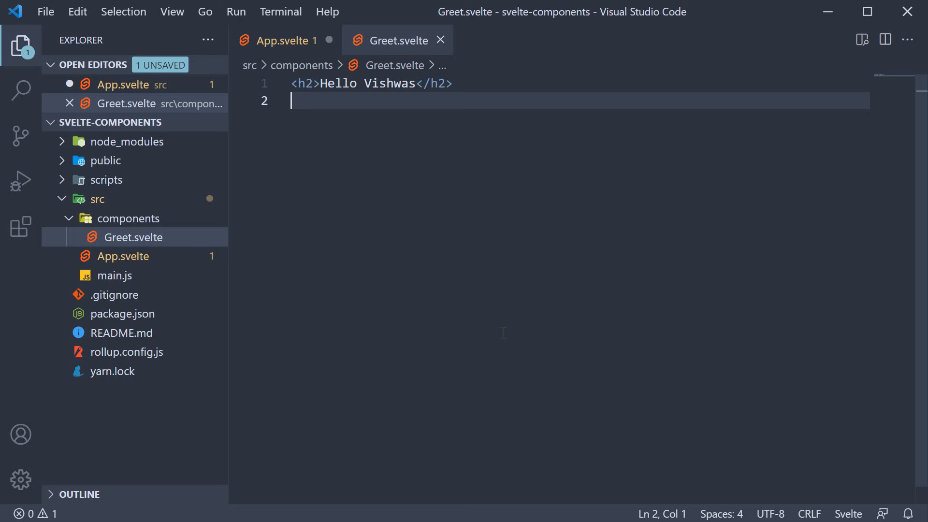
mouse_move(441, 193)
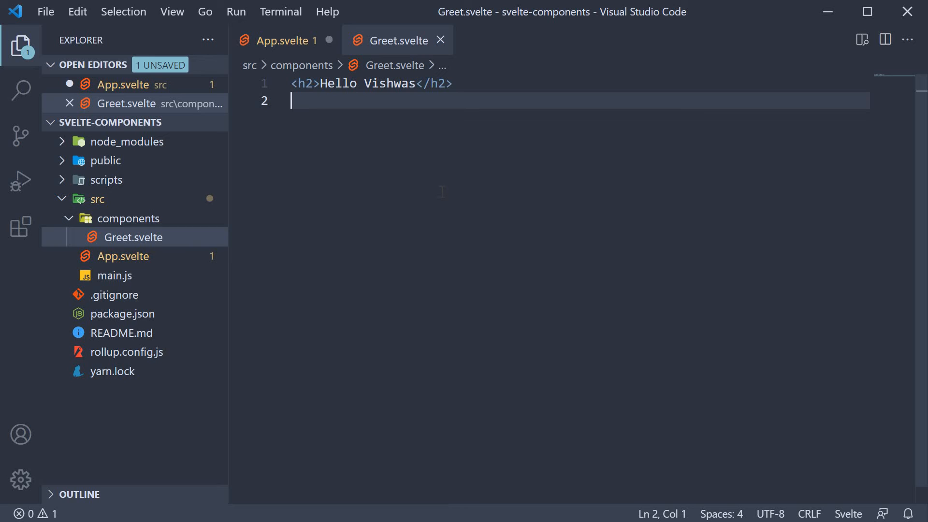
mouse_move(440, 158)
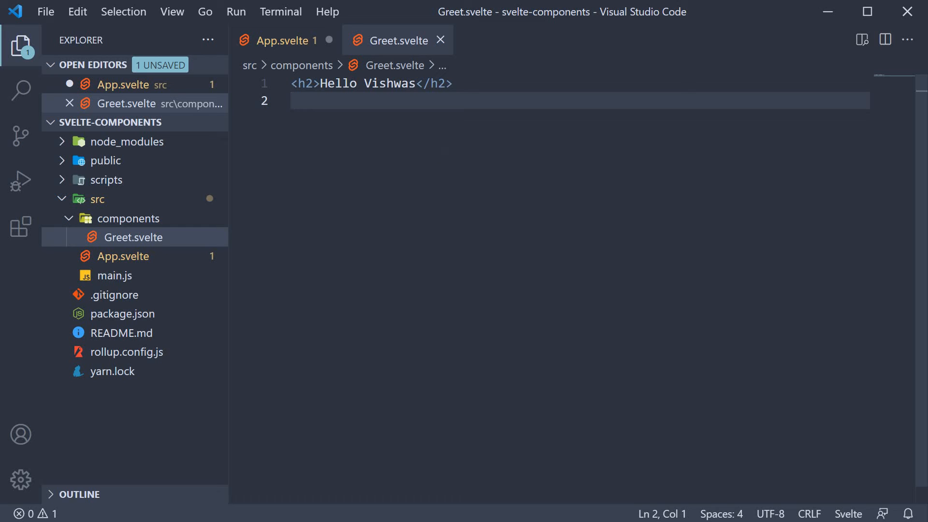
mouse_move(430, 210)
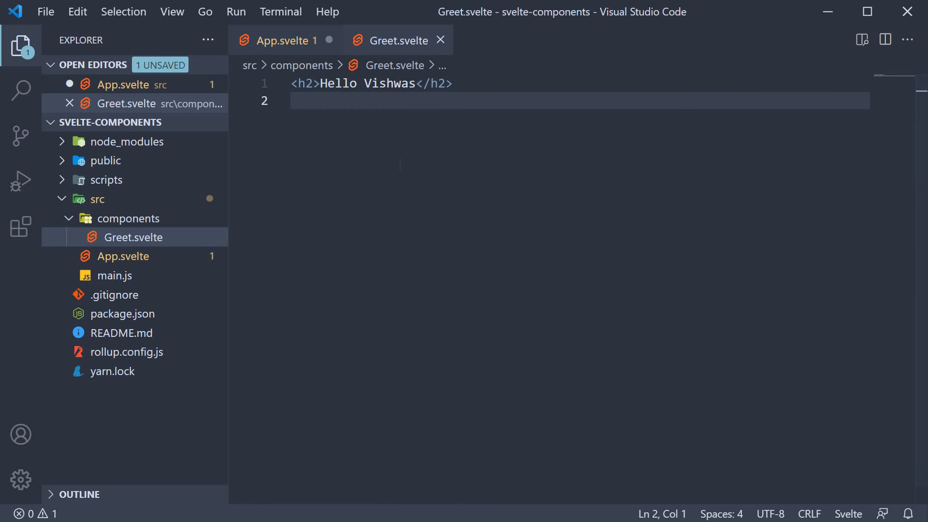
click(280, 40)
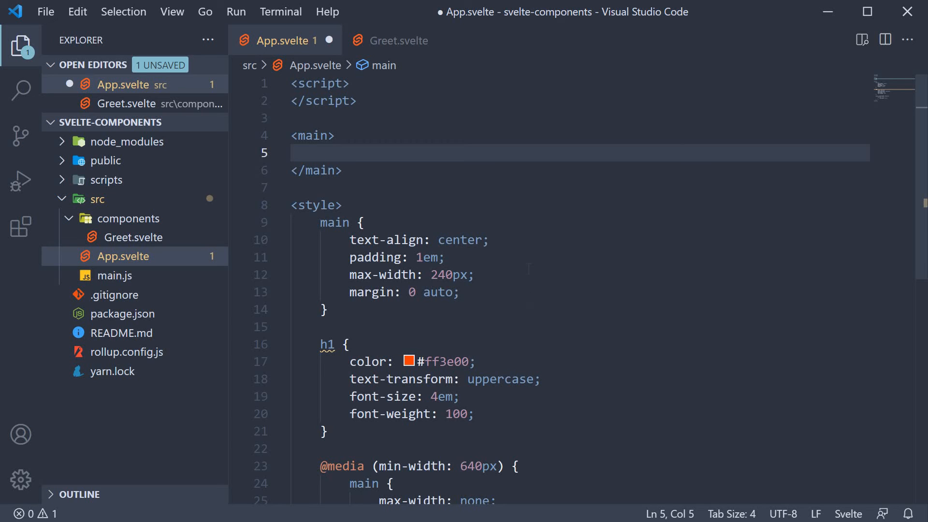
mouse_move(425, 85)
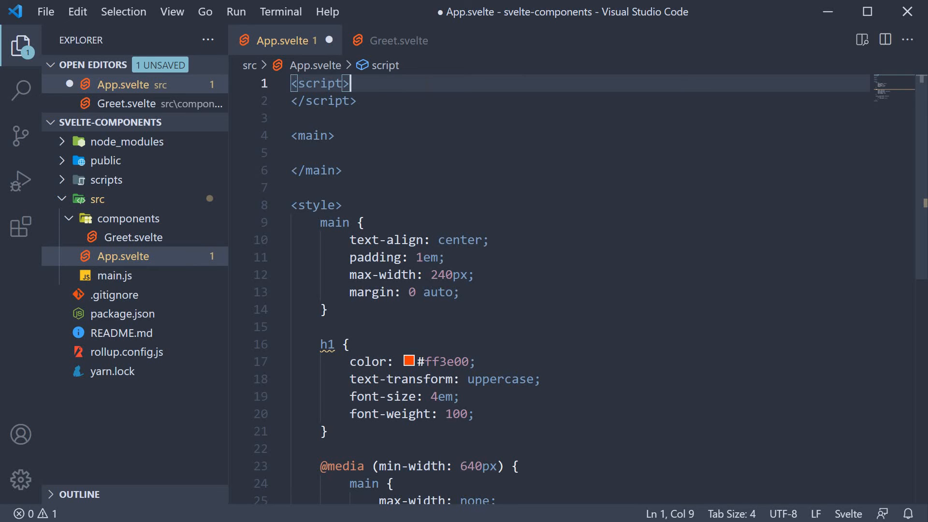
Step: Add import Greet from './components/Greet.svelte' to App.svelte's script block
key(Enter)
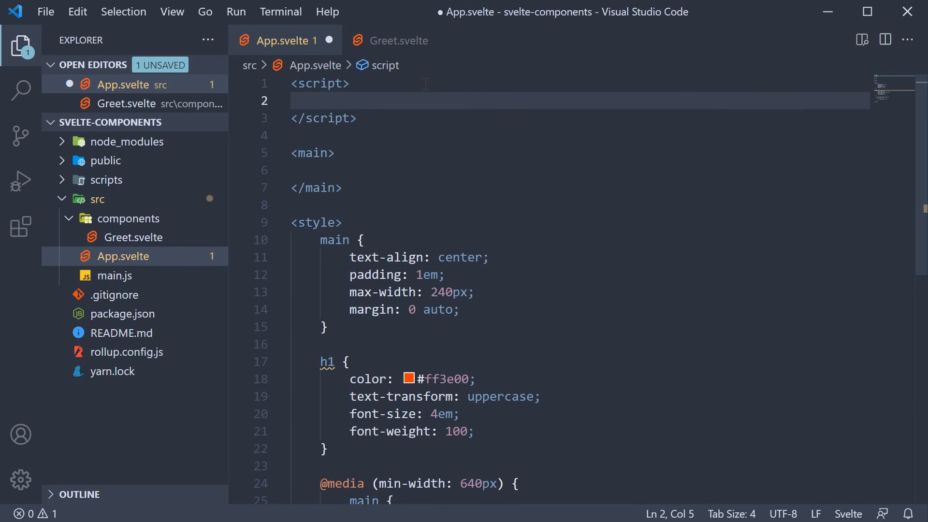
text(import Gree)
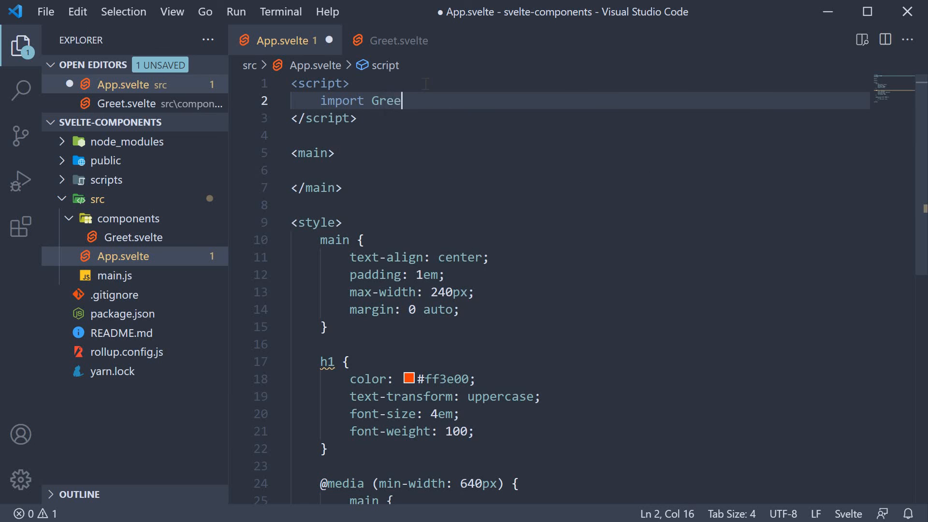
text(t from './)
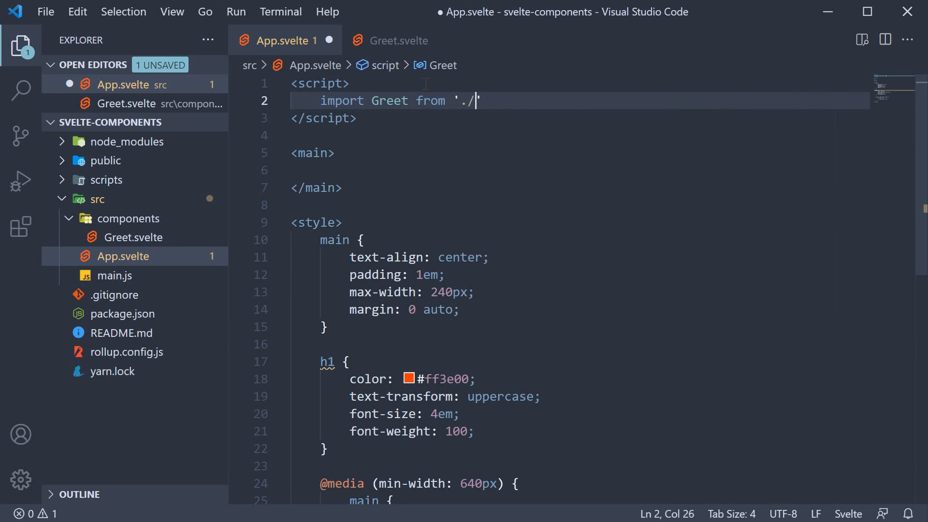
text(components/Greet.svelte)
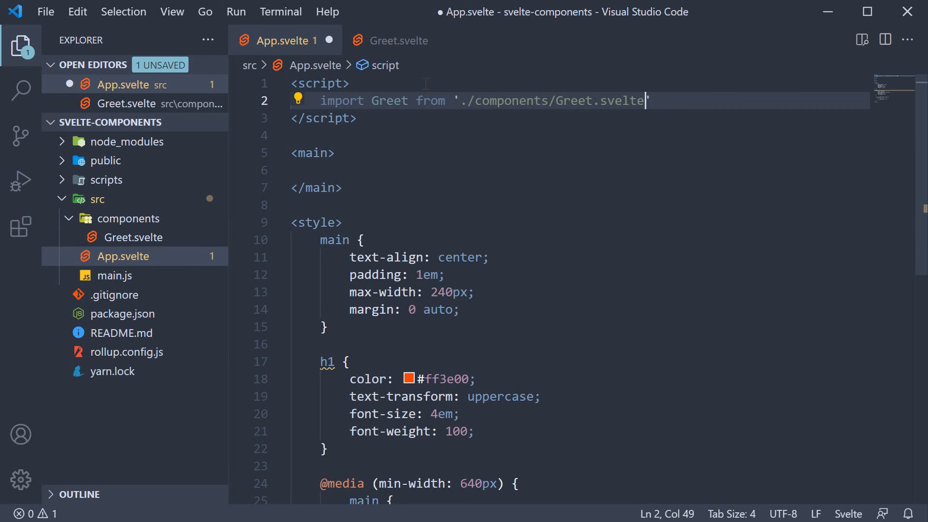
mouse_move(401, 46)
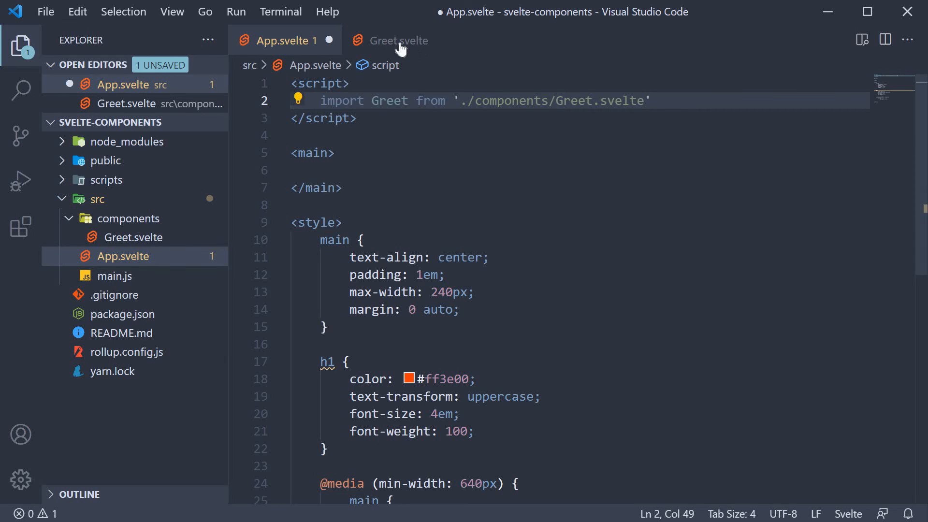
click(400, 41)
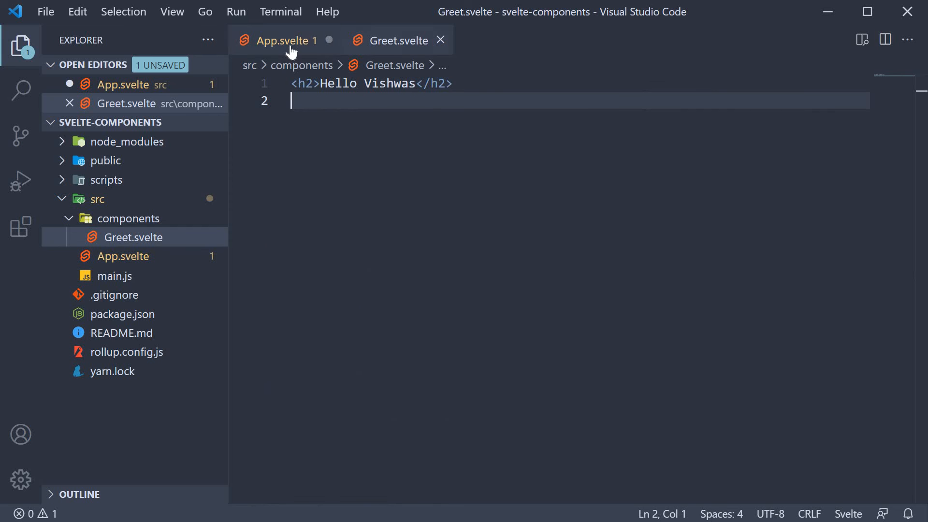
click(286, 40)
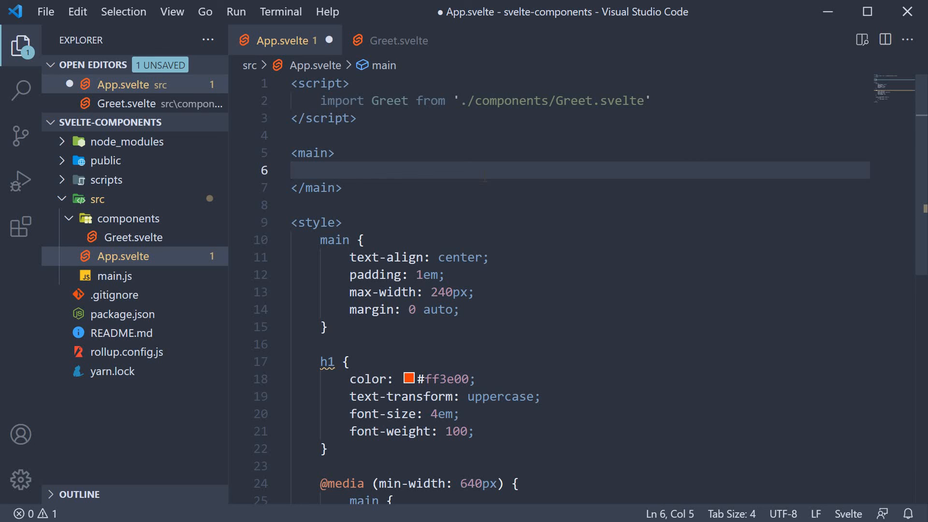
text(<Greet></Greet>)
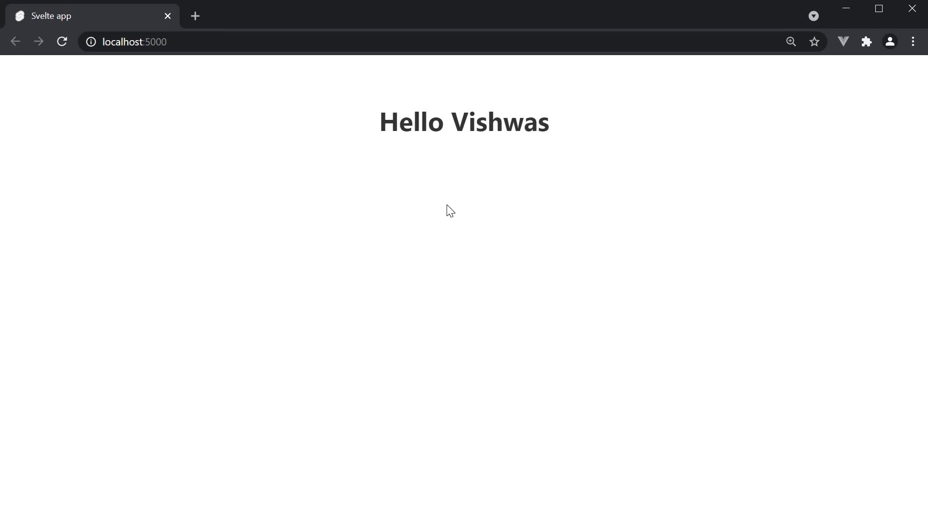
mouse_move(500, 194)
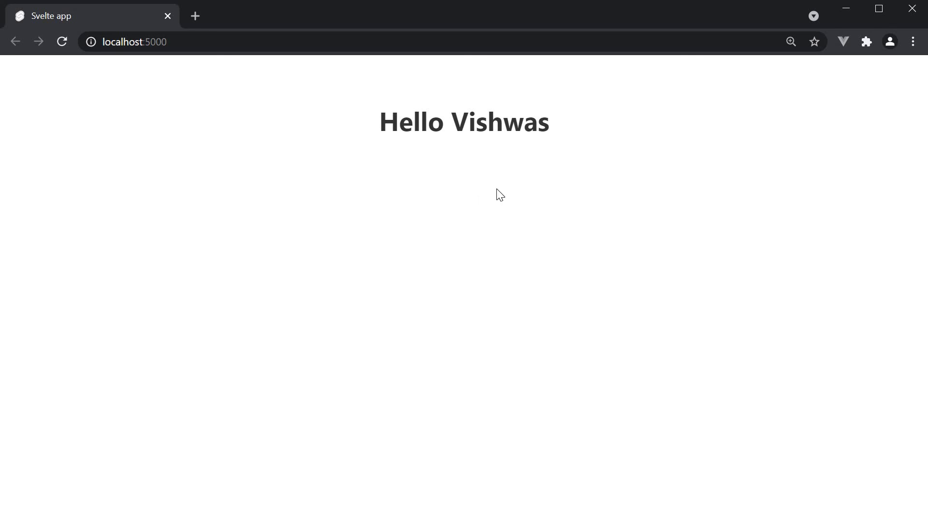
mouse_move(504, 193)
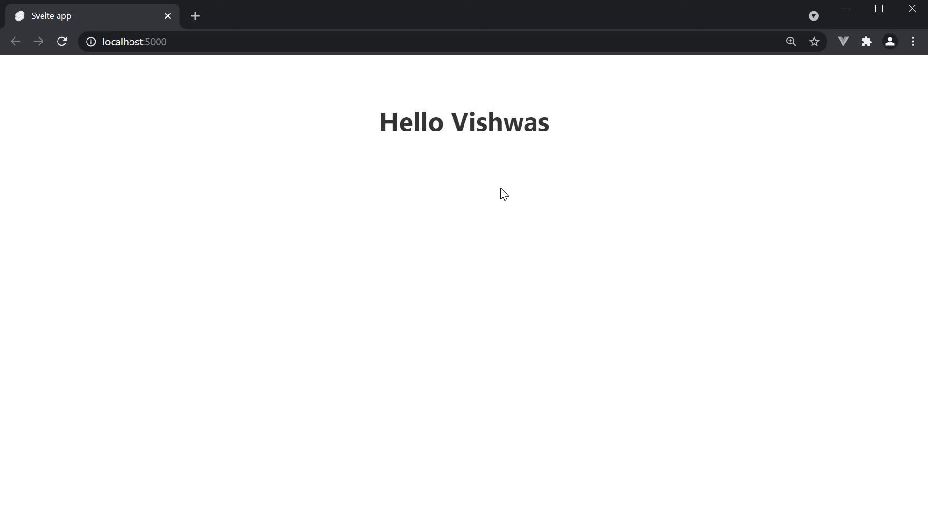
mouse_move(500, 185)
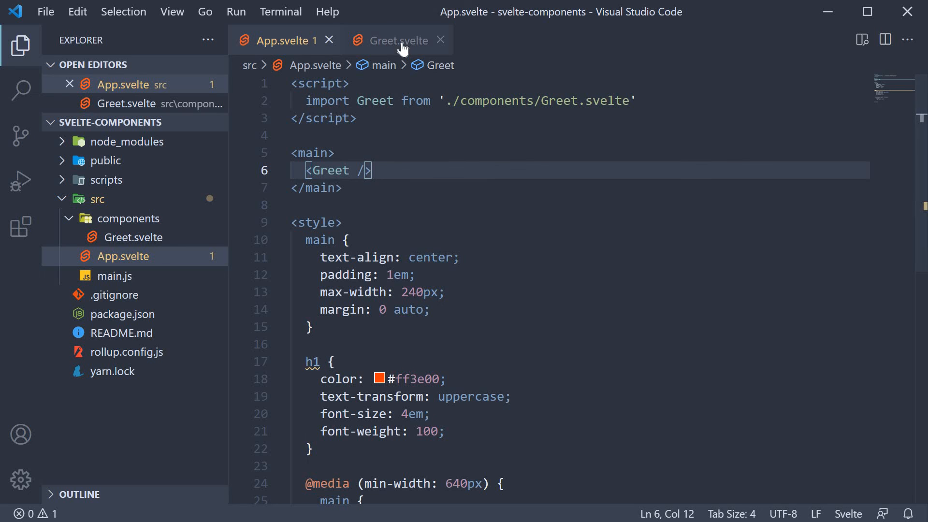
Step: Switch to the Greet.svelte tab to view its 'Hello Vishwas' h2 markup
click(398, 40)
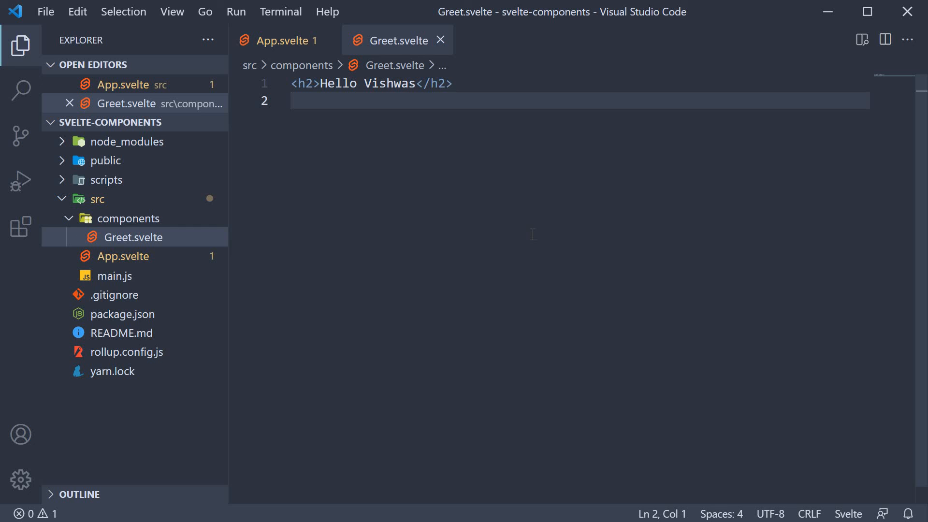